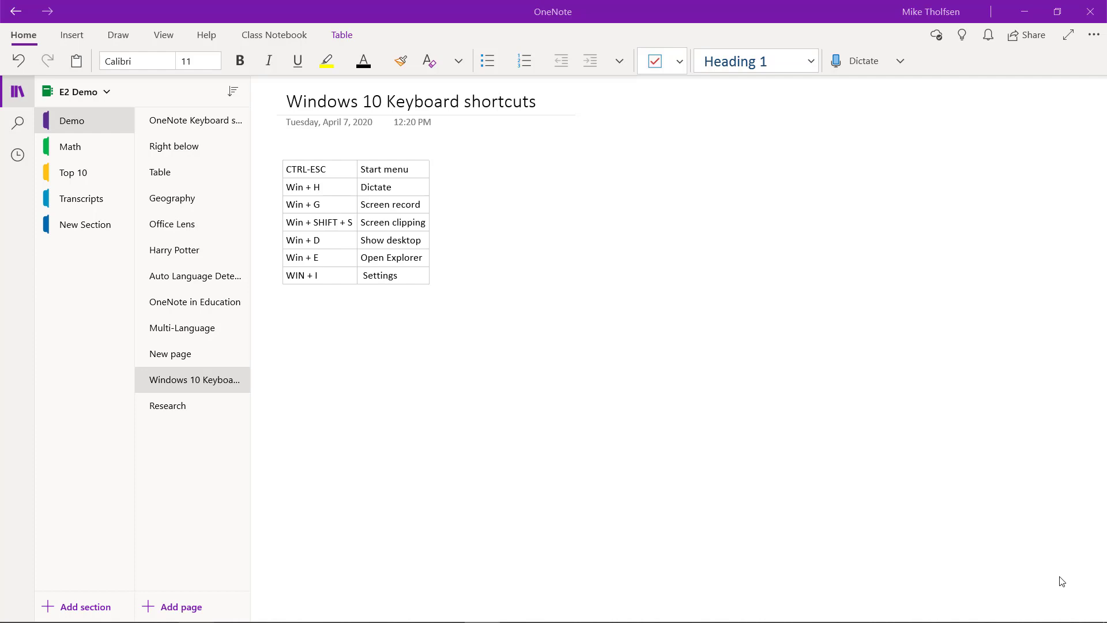
Step: Dictate 'I am dictating into Microsoft. Can I ask you a question?' into Notepad via Win+H
{"action": "key", "text": "ctrl+esc"}
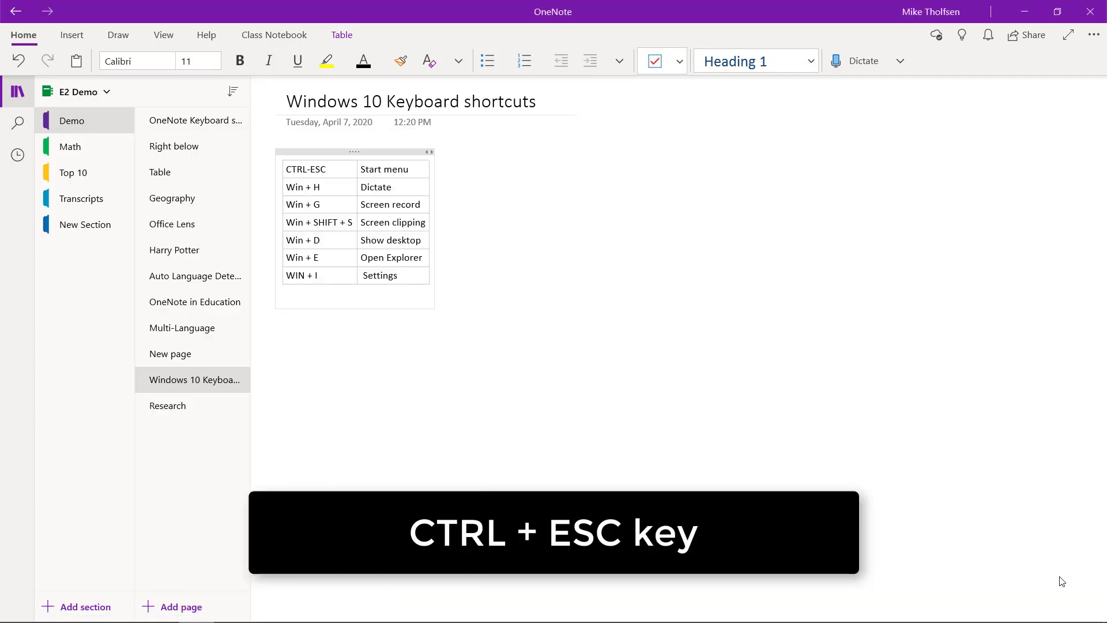
{"action": "key", "text": "ctrl+esc"}
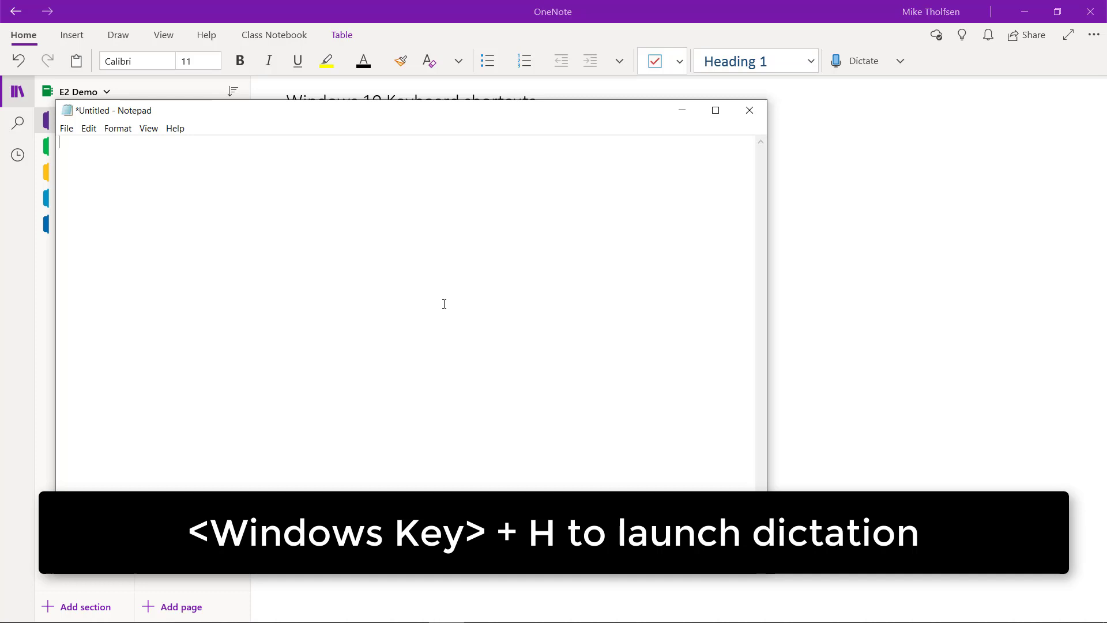
{"action": "key", "text": "Win+H"}
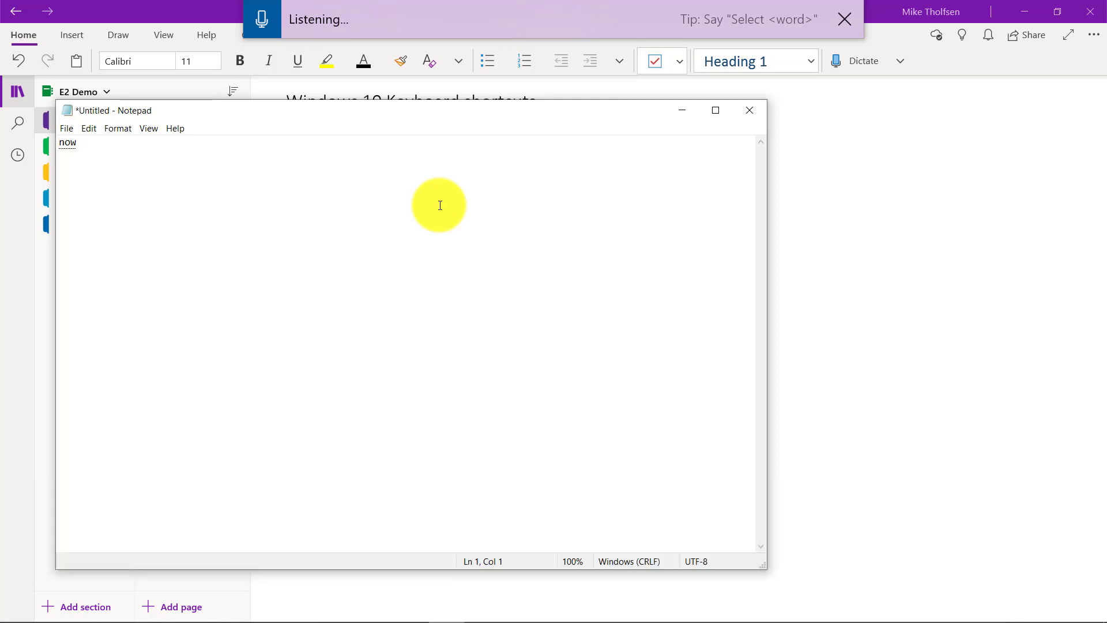
{"action": "type", "text": "I am dictating into microsoft notepad"}
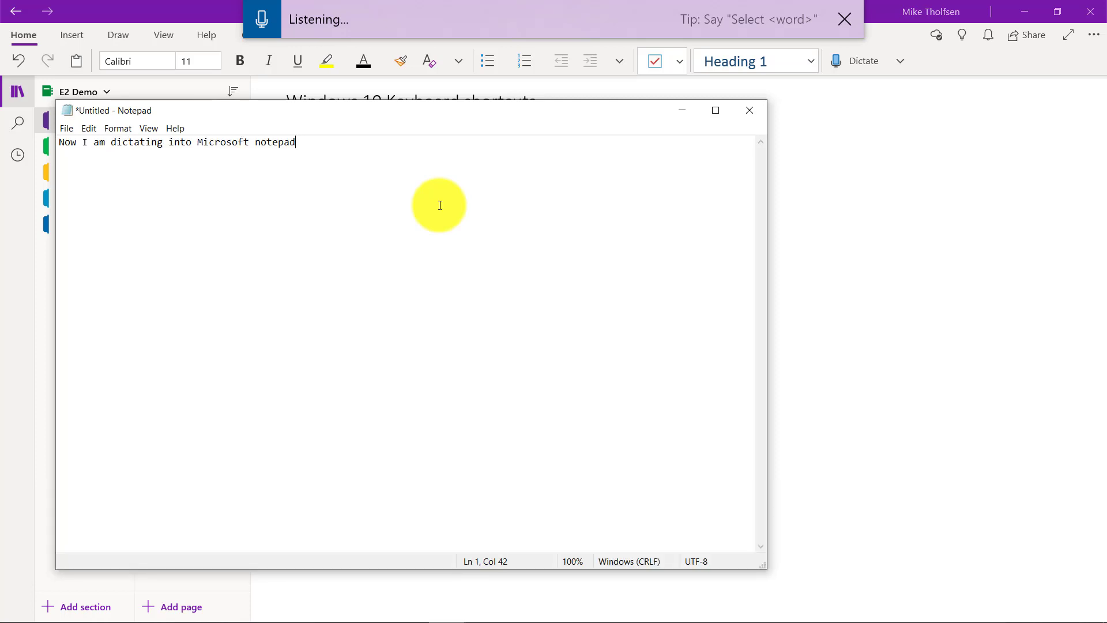
{"action": "type", "text": "."}
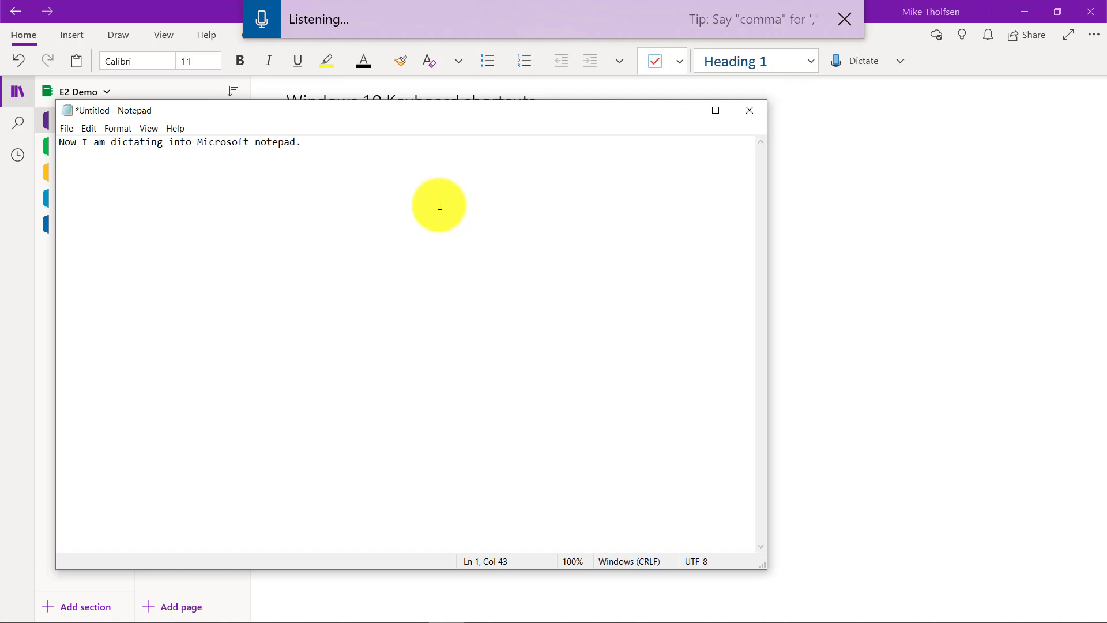
{"action": "type", "text": "can I ask you a question question mark"}
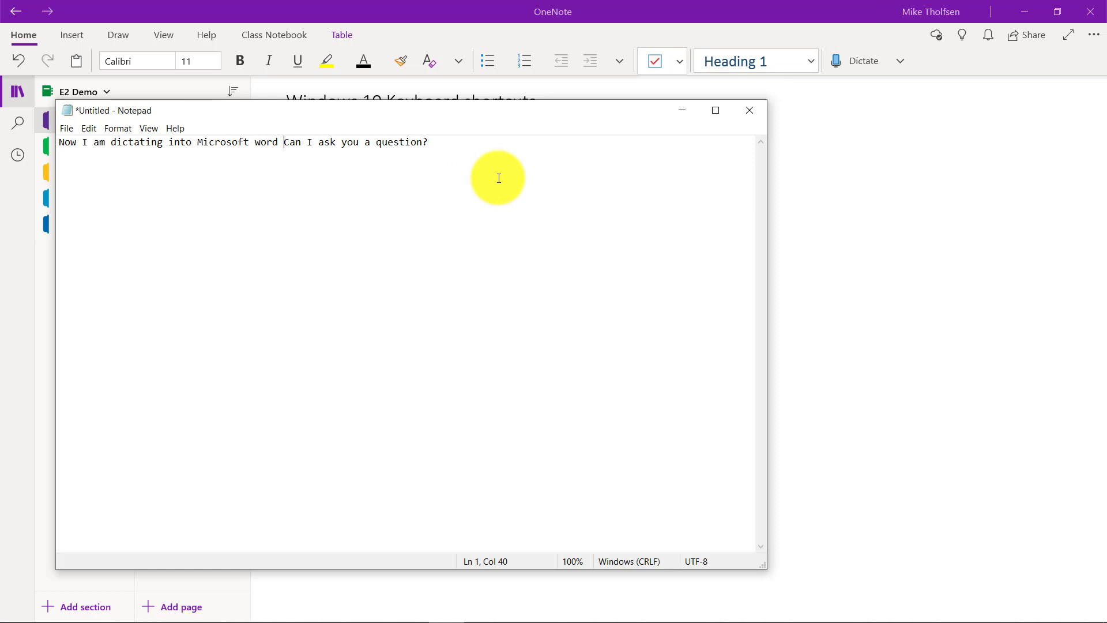
{"action": "mouse_move", "coordinate": [543, 154]}
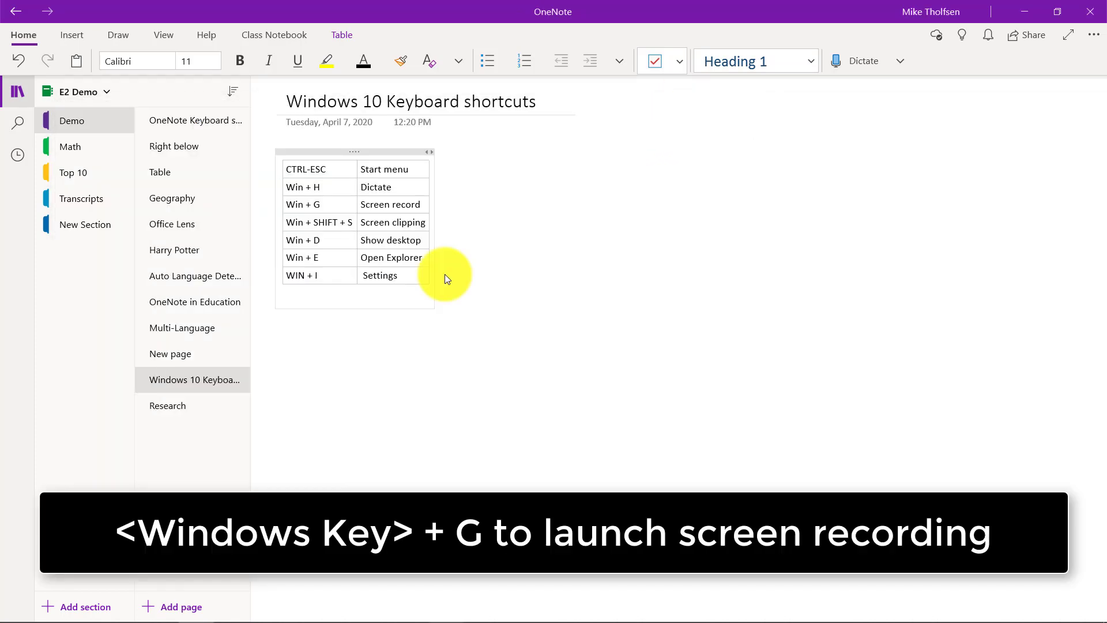
Step: Record a brief Game Bar clip of the OneNote shortcuts page, then stop it
{"action": "key", "text": "Win+G"}
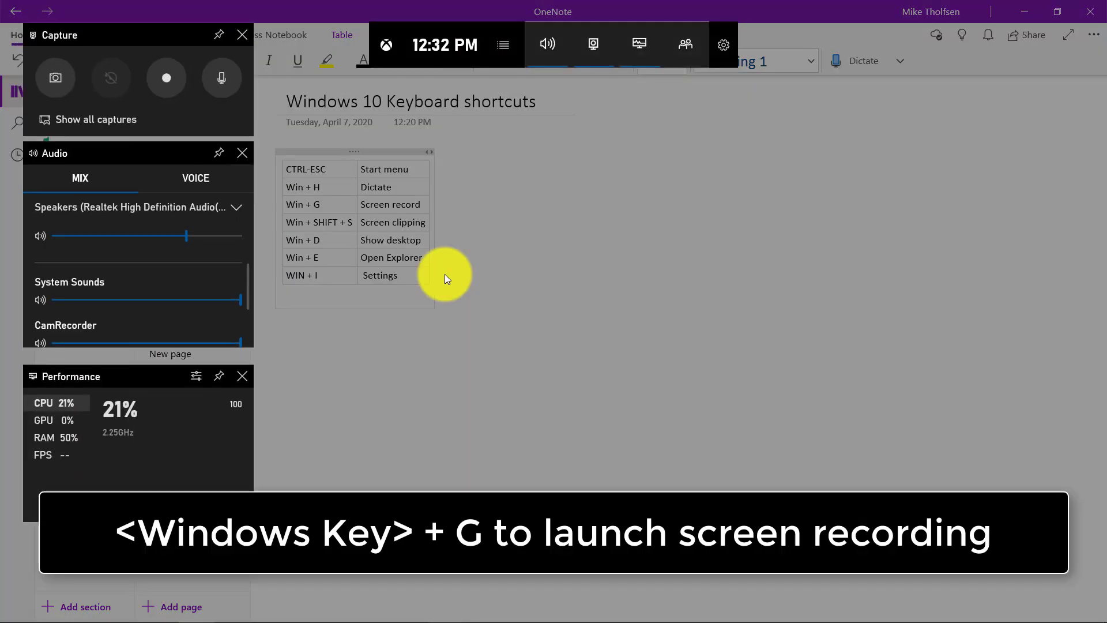
{"action": "mouse_move", "coordinate": [201, 76]}
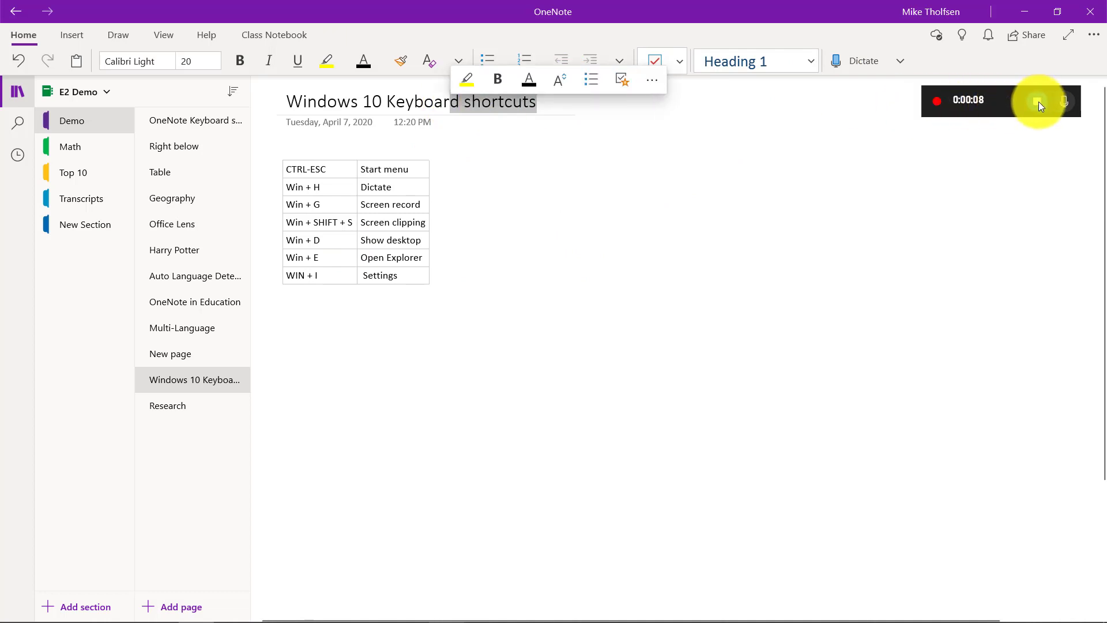
{"action": "left_click", "coordinate": [1038, 101]}
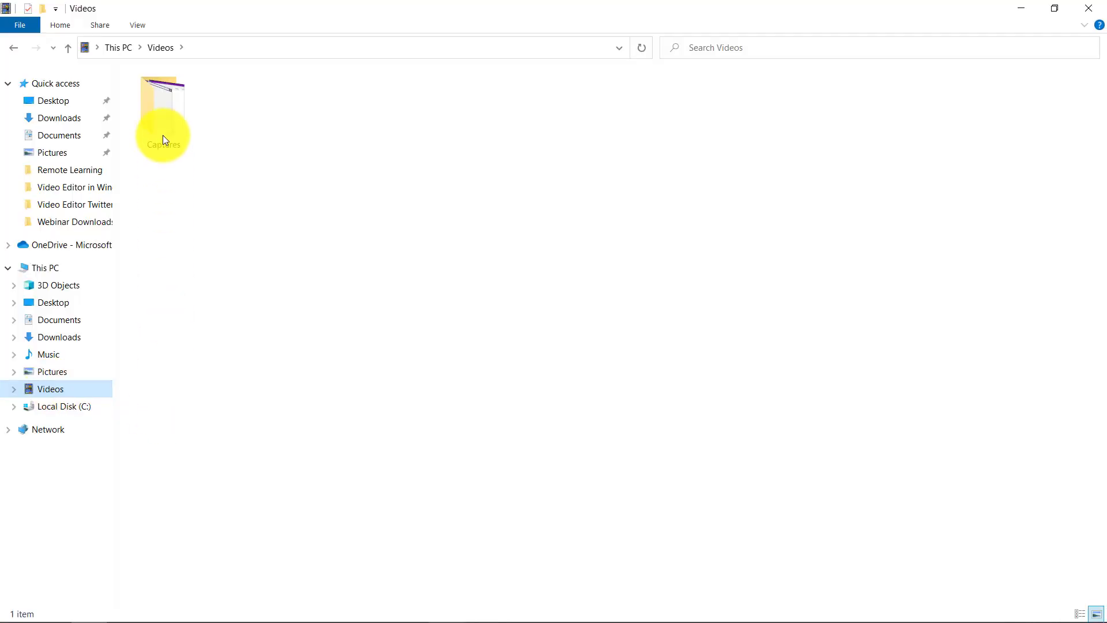
Step: Open the Captures folder and select the new OneNote recording
{"action": "double_click", "coordinate": [163, 98]}
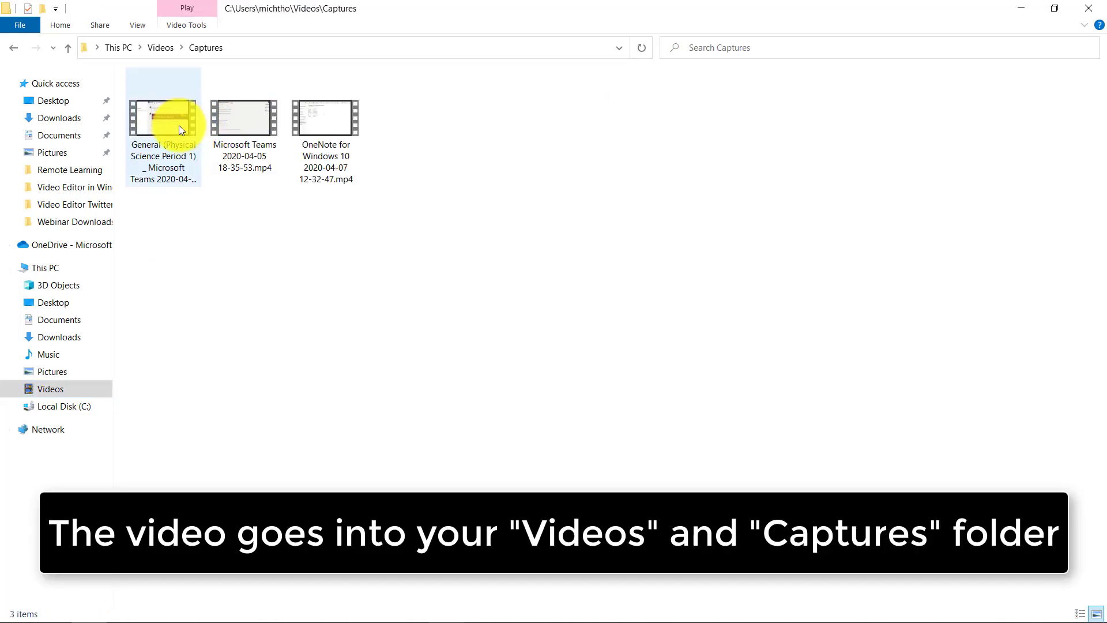
{"action": "left_click", "coordinate": [325, 118]}
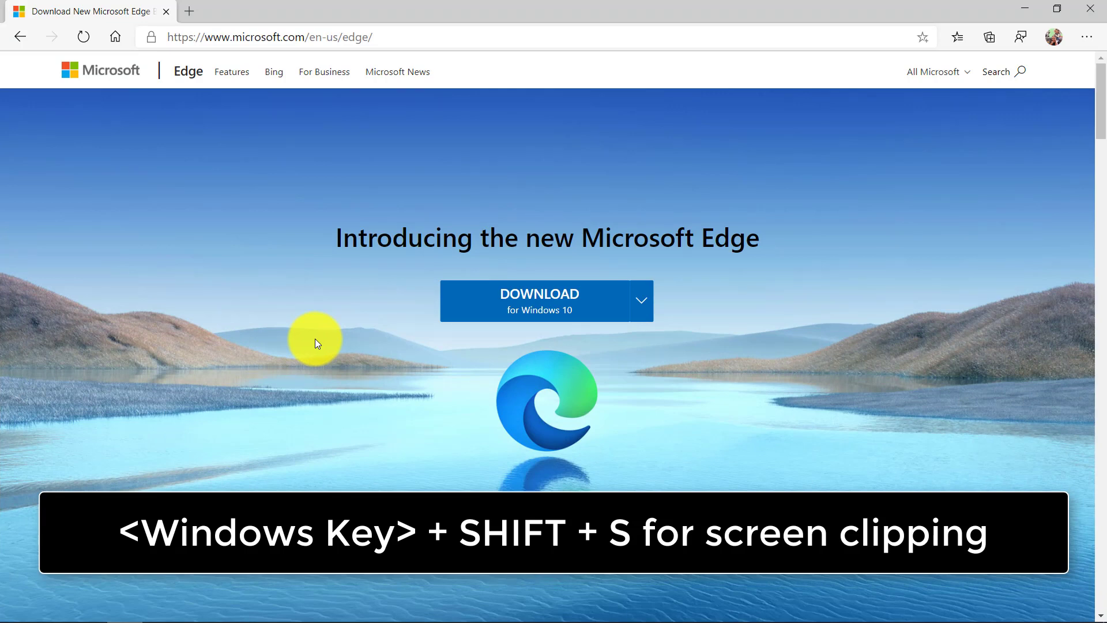
Step: Snip the Edge logo from the Microsoft Edge page with Win+Shift+S
{"action": "key", "text": "Win+Shift+S"}
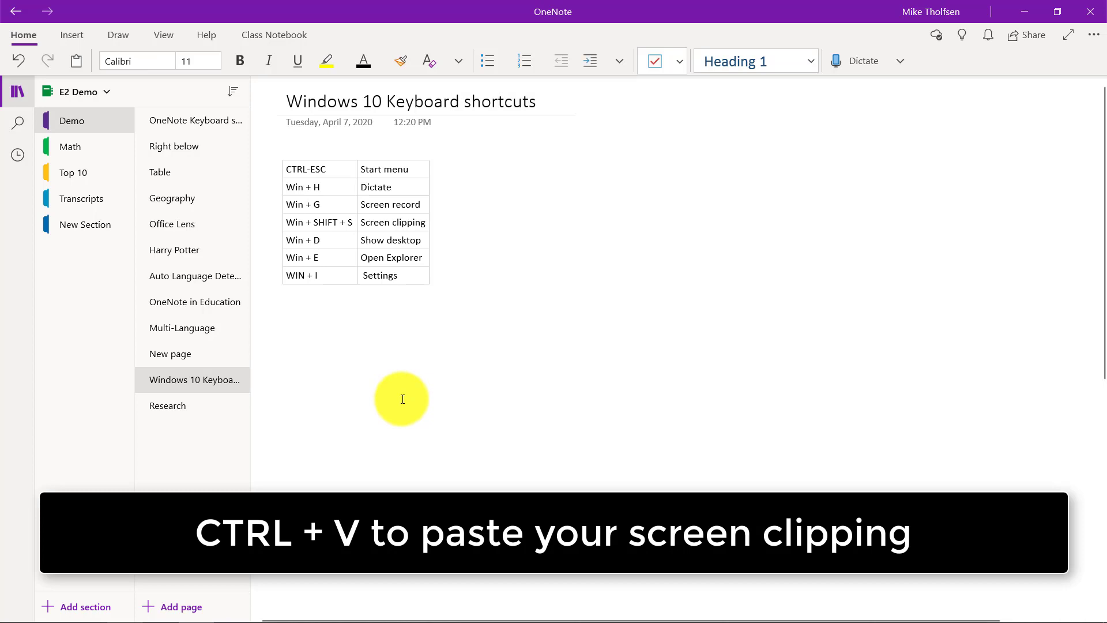
Step: Paste the Edge logo clipping below the table, then show the desktop with Win+D
{"action": "key", "text": "ctrl+v"}
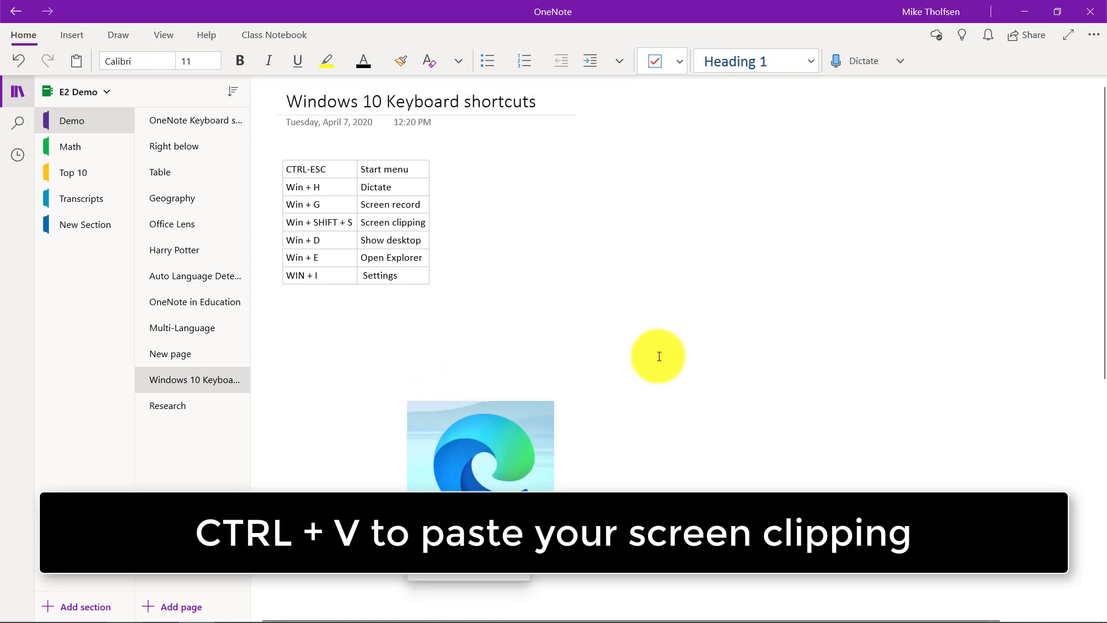
{"action": "key", "text": "ctrl+v"}
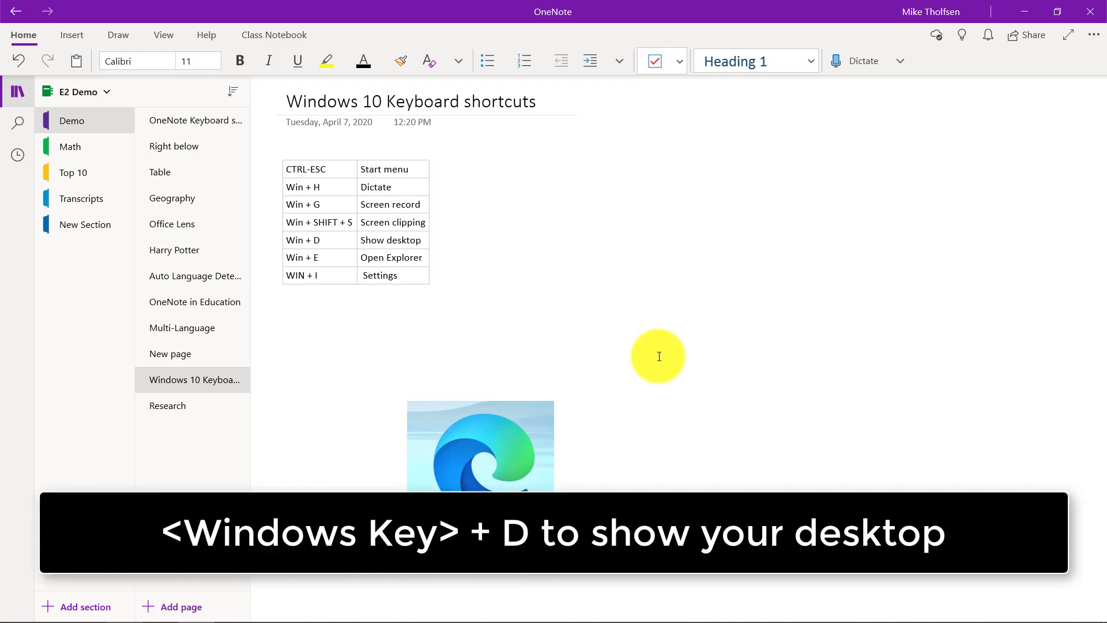
{"action": "key", "text": "Win+D"}
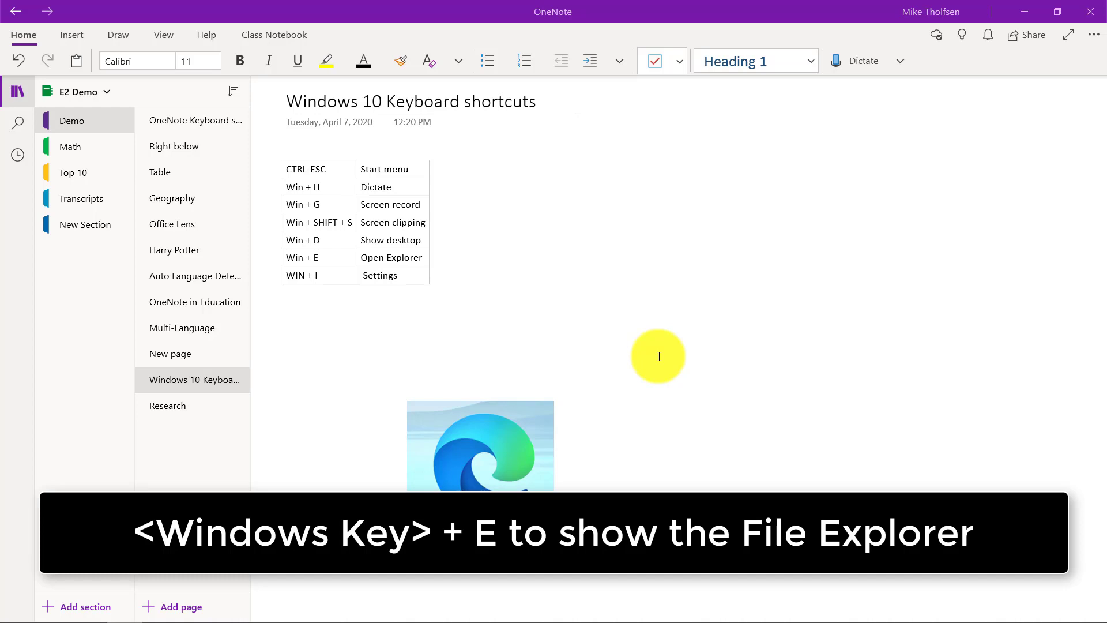
Step: Browse File Explorer to Videos, then bring up Windows Settings with Win+I
{"action": "key", "text": "Win+E"}
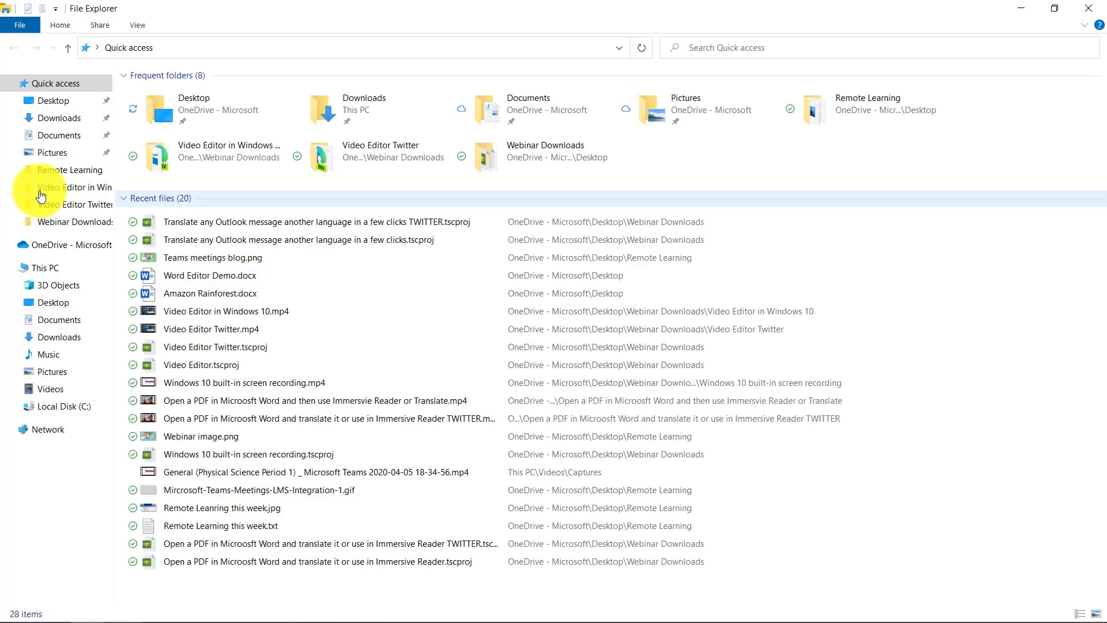
{"action": "left_click", "coordinate": [51, 388]}
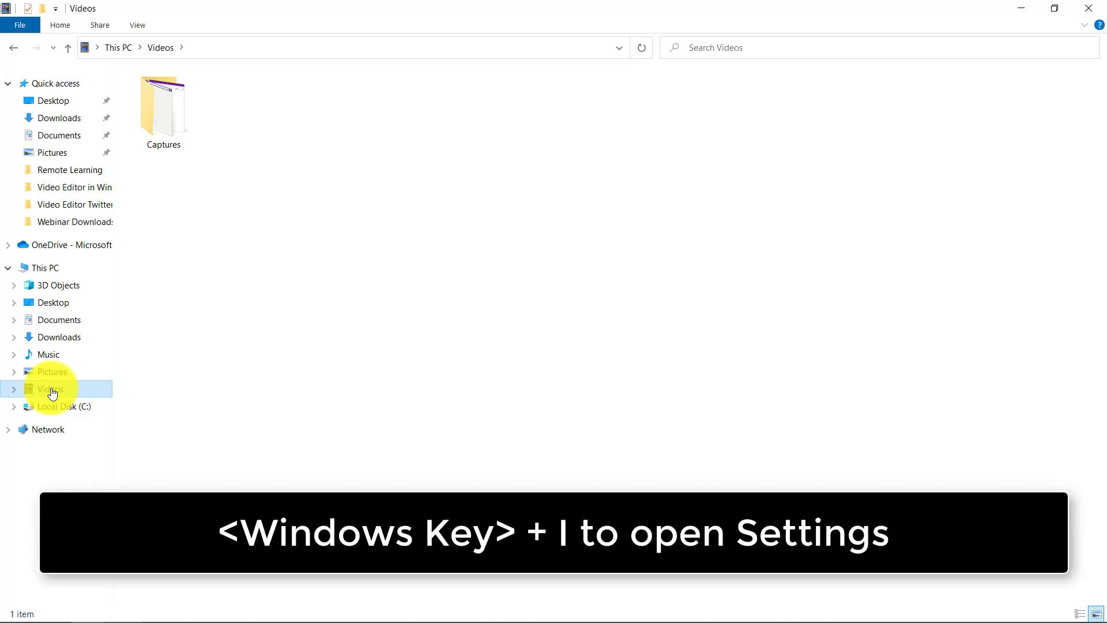
{"action": "key", "text": "Win+i"}
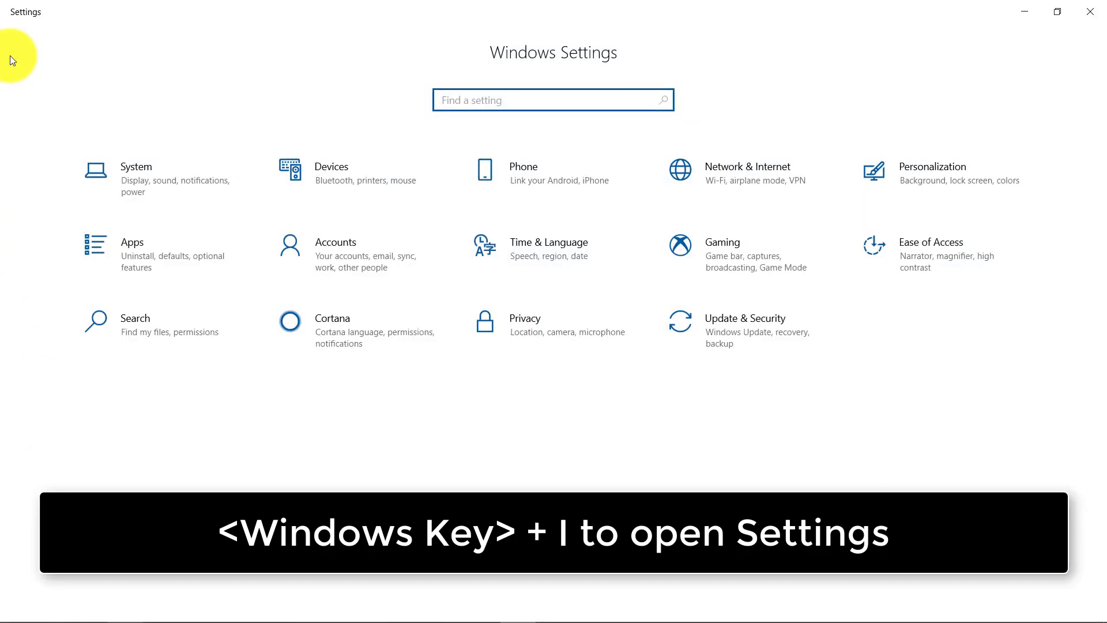